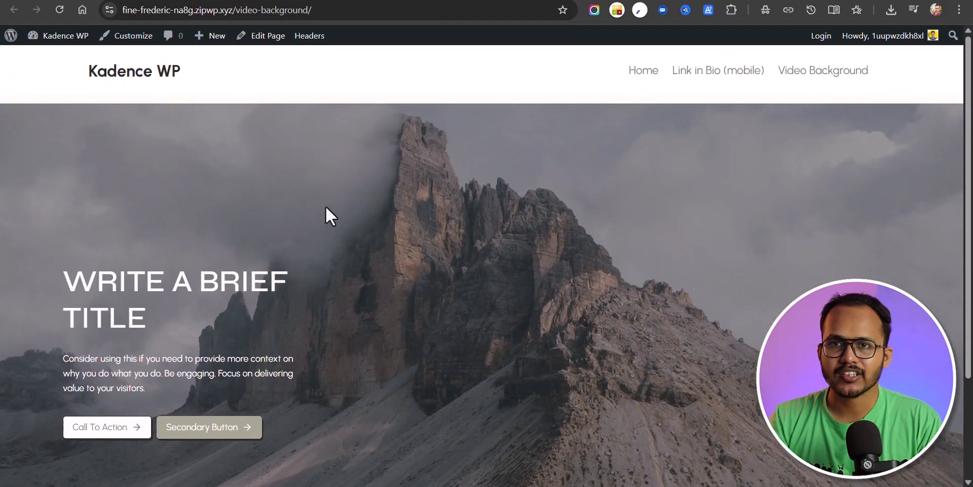
{"action": "mouse_move", "coordinate": [468, 344]}
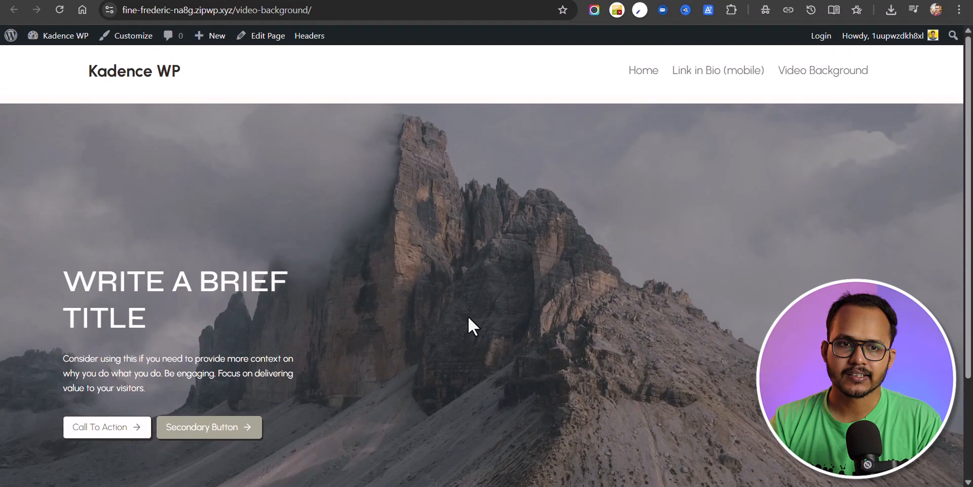
Open the live Video Background page in the editor via Edit Page.
{"action": "left_click", "coordinate": [267, 35]}
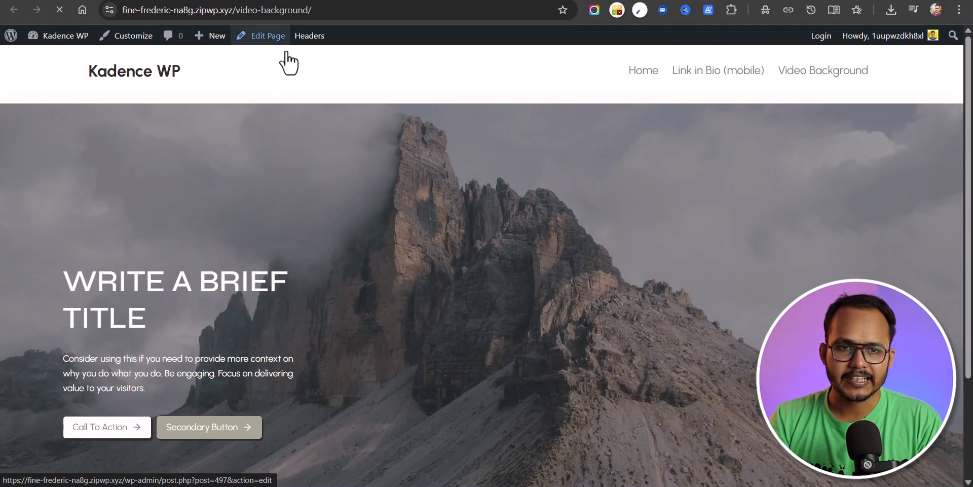
Select the hero Row Layout block and show its Style background settings.
{"action": "left_click", "coordinate": [267, 36]}
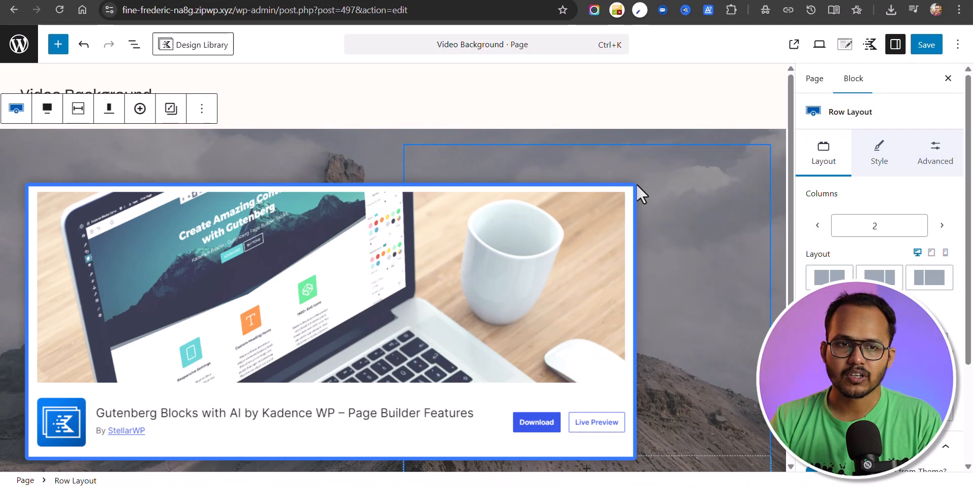
{"action": "left_click", "coordinate": [58, 43]}
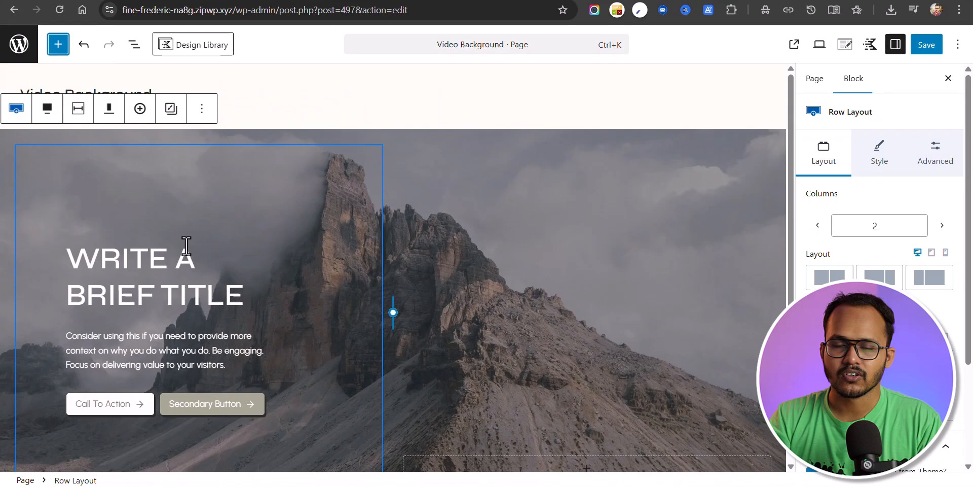
{"action": "mouse_move", "coordinate": [208, 177]}
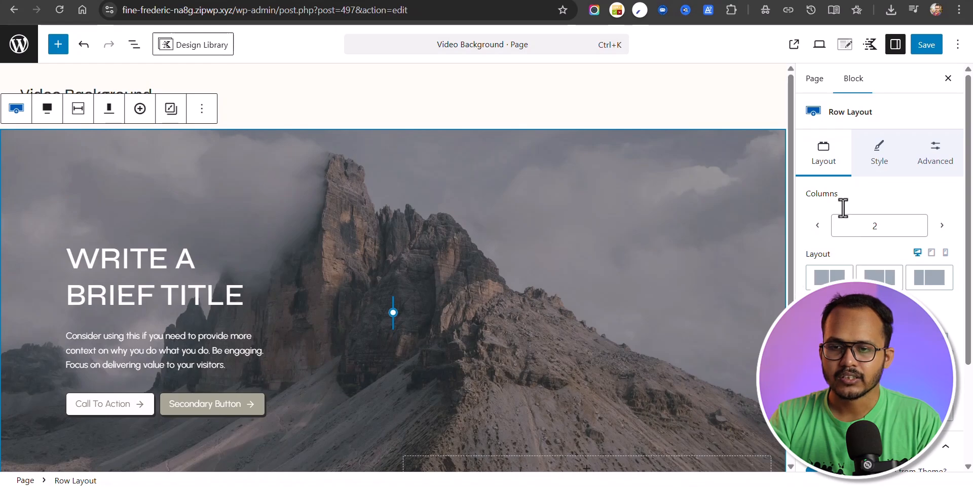
{"action": "left_click", "coordinate": [879, 152]}
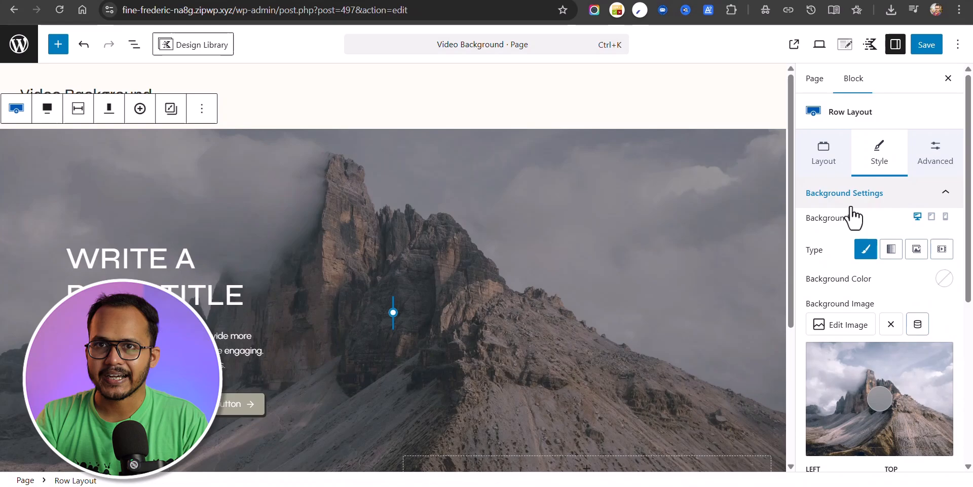
{"action": "mouse_move", "coordinate": [915, 289]}
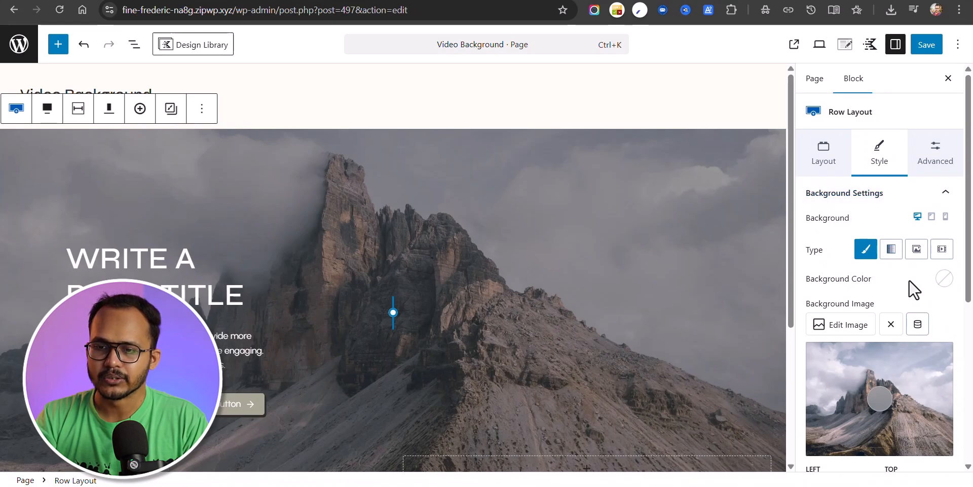
{"action": "mouse_move", "coordinate": [872, 342]}
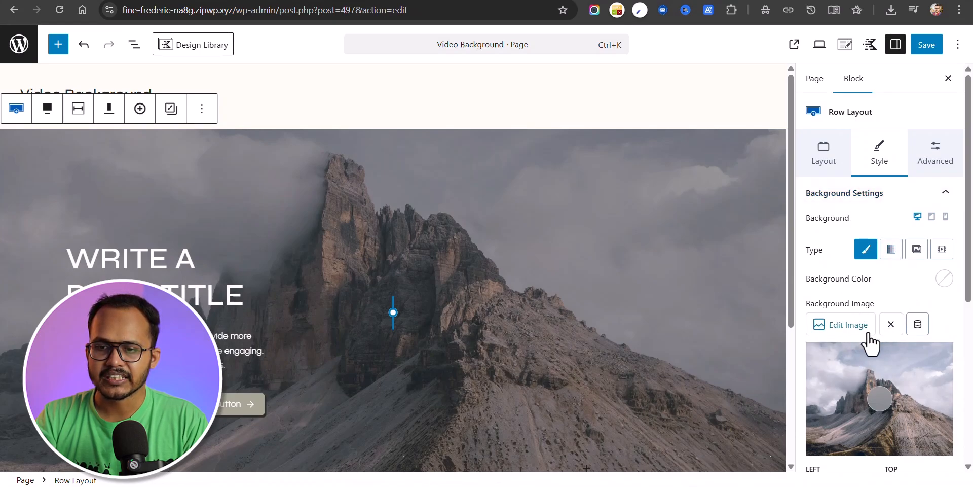
{"action": "mouse_move", "coordinate": [934, 263]}
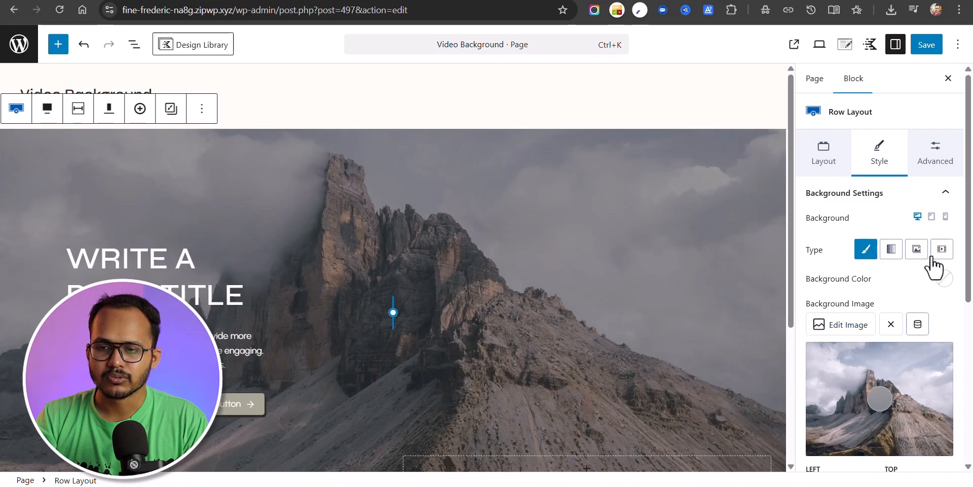
Set Background Type to Video and choose the snowy-mountain MP4 from the Media Library.
{"action": "left_click", "coordinate": [942, 249]}
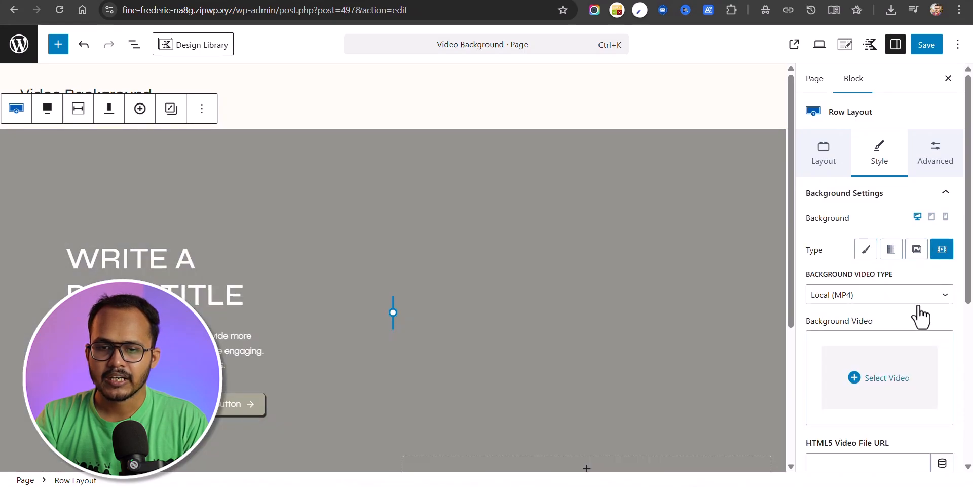
{"action": "left_click", "coordinate": [880, 377]}
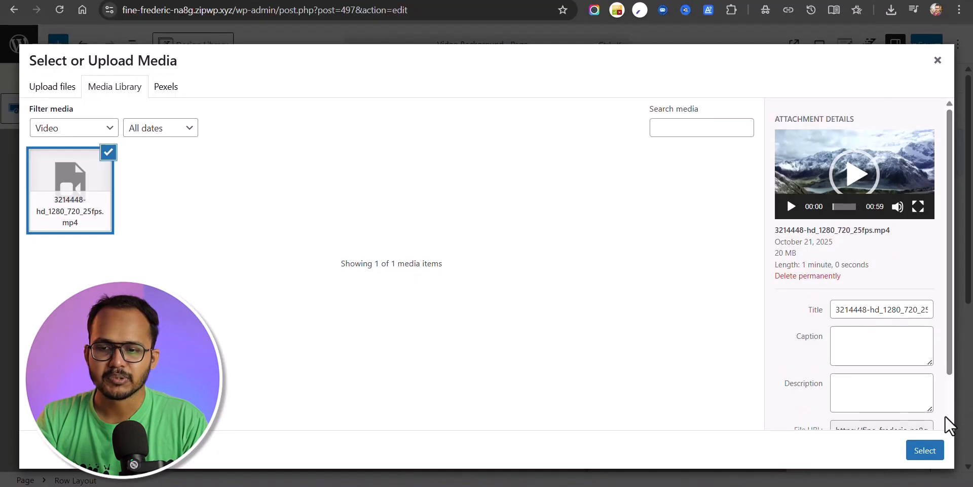
{"action": "left_click", "coordinate": [925, 450]}
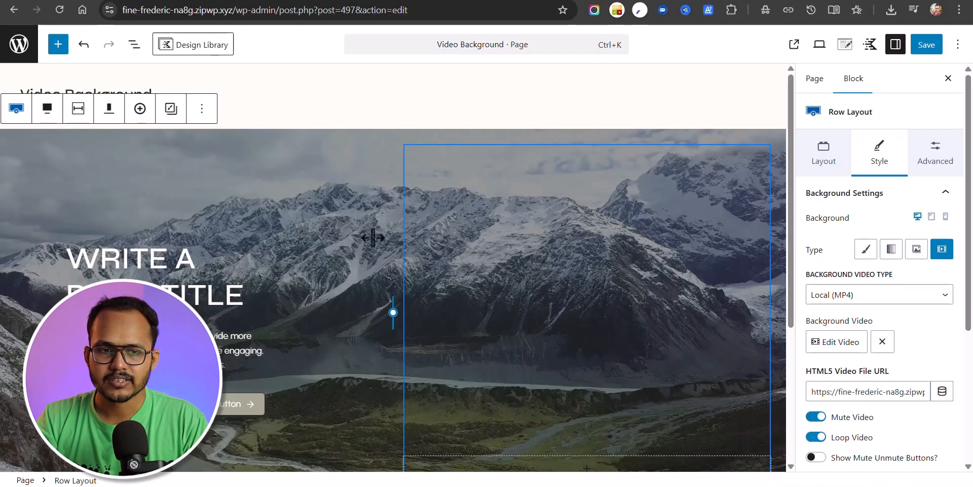
{"action": "scroll", "scroll_direction": "down", "scroll_amount": 3}
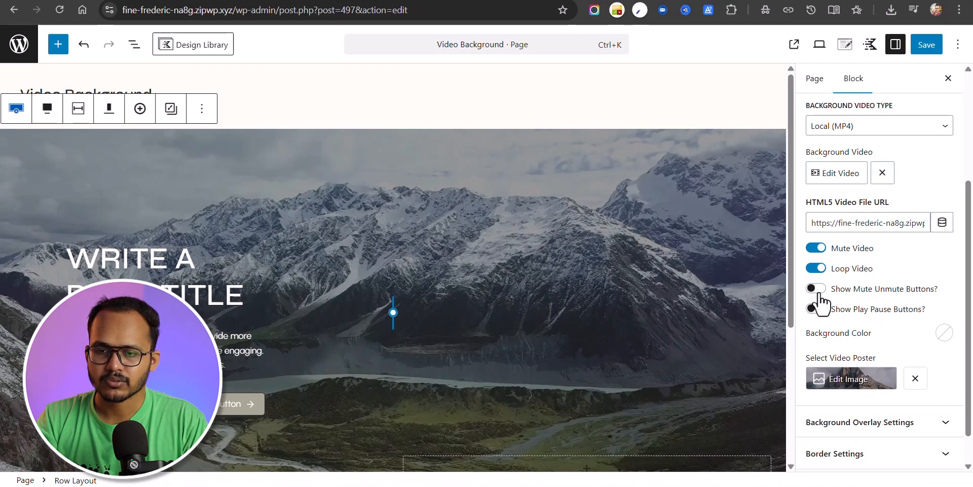
Adjust the background video's mute/loop toggles so it plays muted and looping.
{"action": "left_click", "coordinate": [815, 288]}
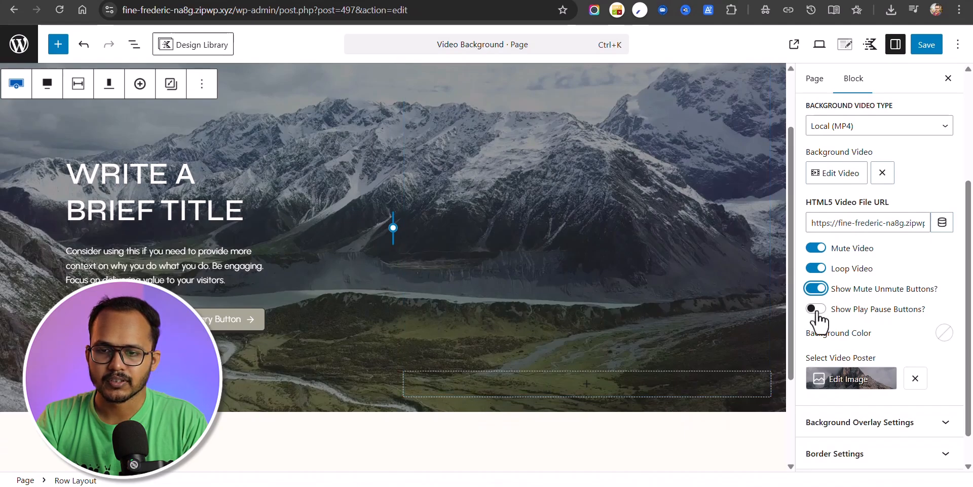
{"action": "left_click", "coordinate": [816, 288]}
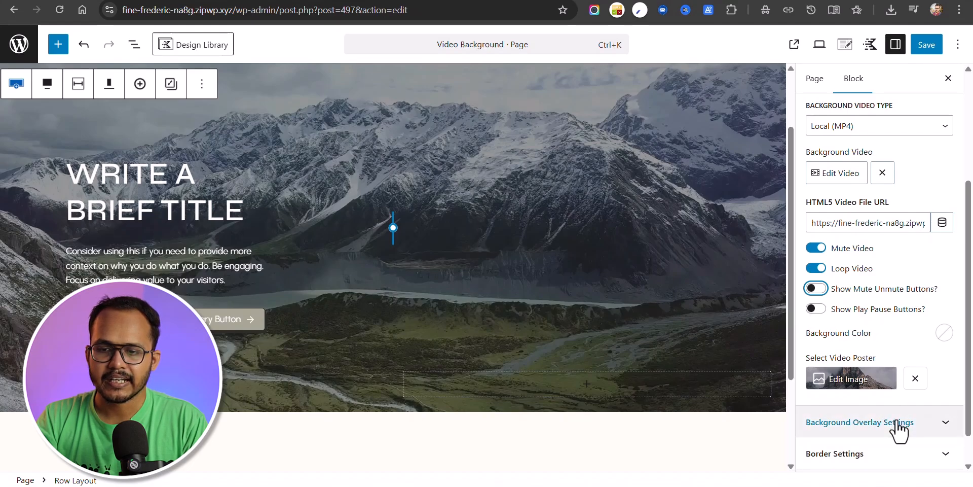
Add a near-black background overlay at roughly 58% opacity over the hero video.
{"action": "left_click", "coordinate": [860, 422]}
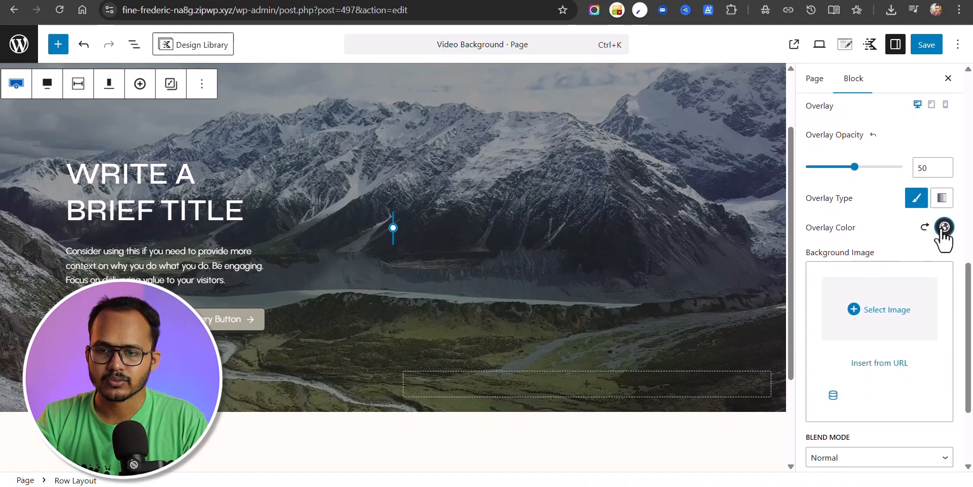
{"action": "left_click", "coordinate": [943, 226]}
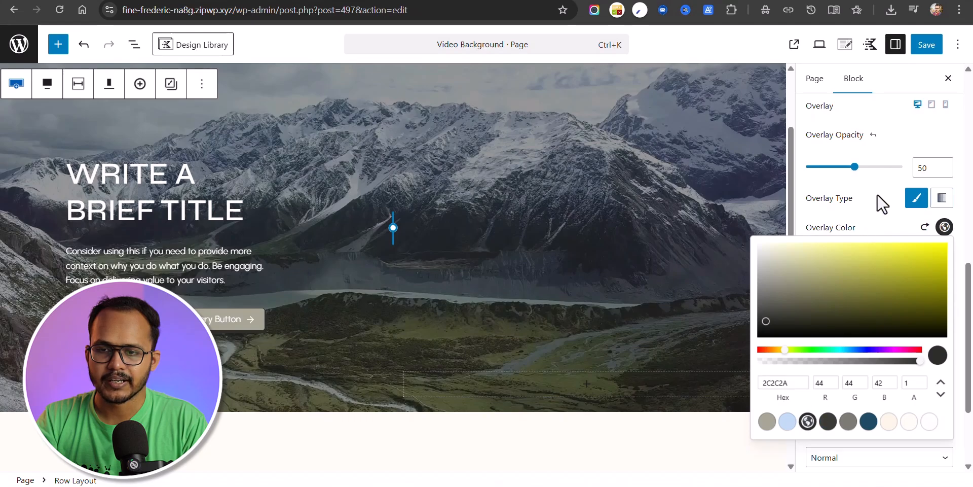
{"action": "left_click_drag", "start_coordinate": [855, 166], "coordinate": [838, 166]}
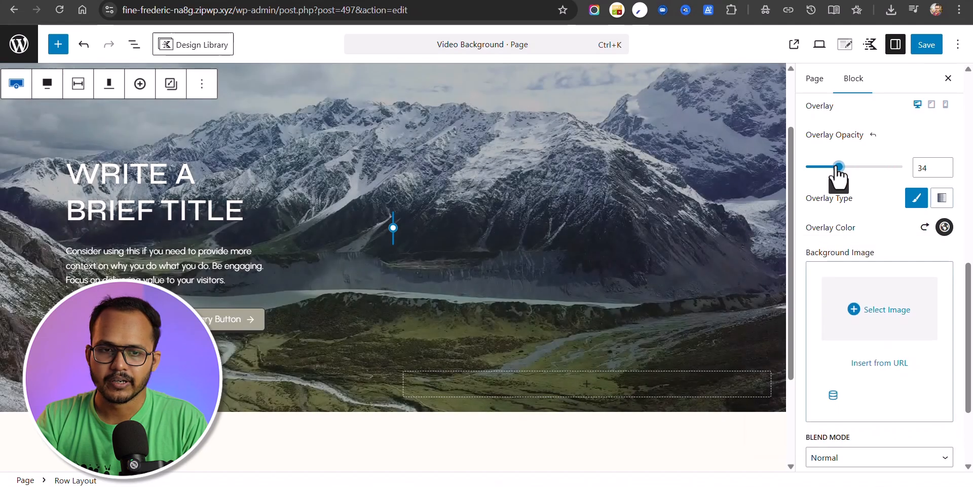
{"action": "left_click_drag", "start_coordinate": [839, 166], "coordinate": [863, 166]}
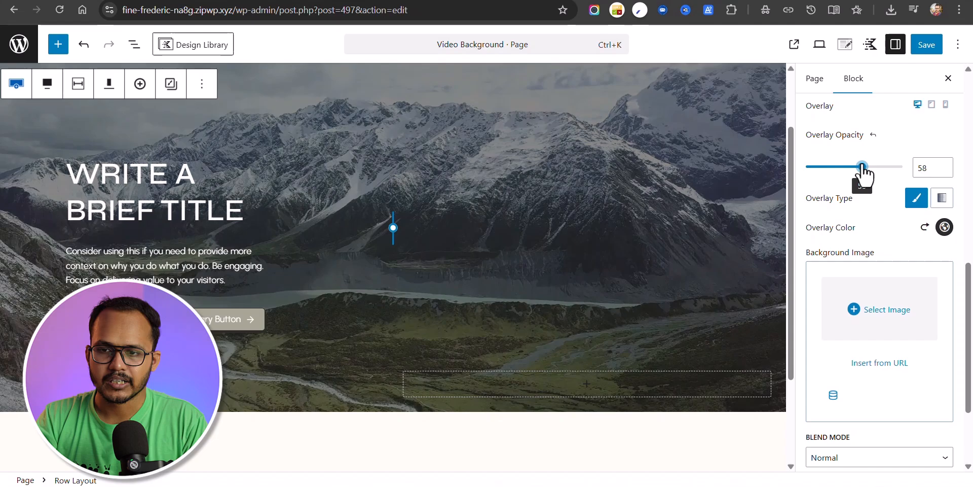
{"action": "left_click_drag", "start_coordinate": [863, 167], "coordinate": [854, 167]}
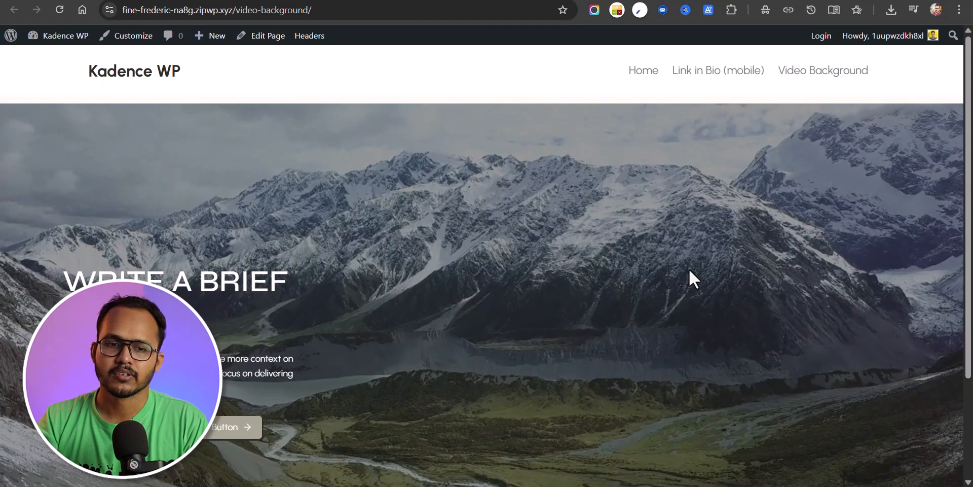
{"action": "mouse_move", "coordinate": [754, 285]}
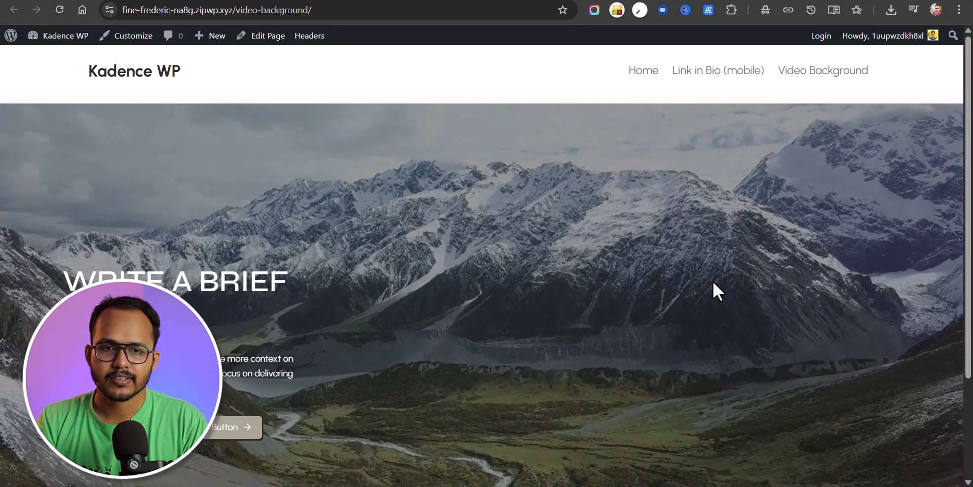
Return from the live page with the playing mountain video to the page editor.
{"action": "left_click", "coordinate": [268, 35]}
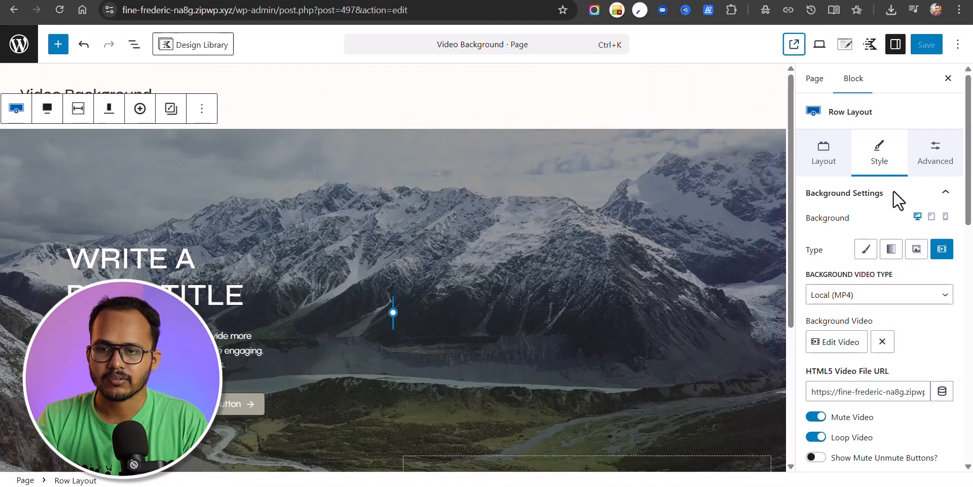
Set Background Video Type to YouTube and focus the YouTube ID field.
{"action": "left_click", "coordinate": [878, 294]}
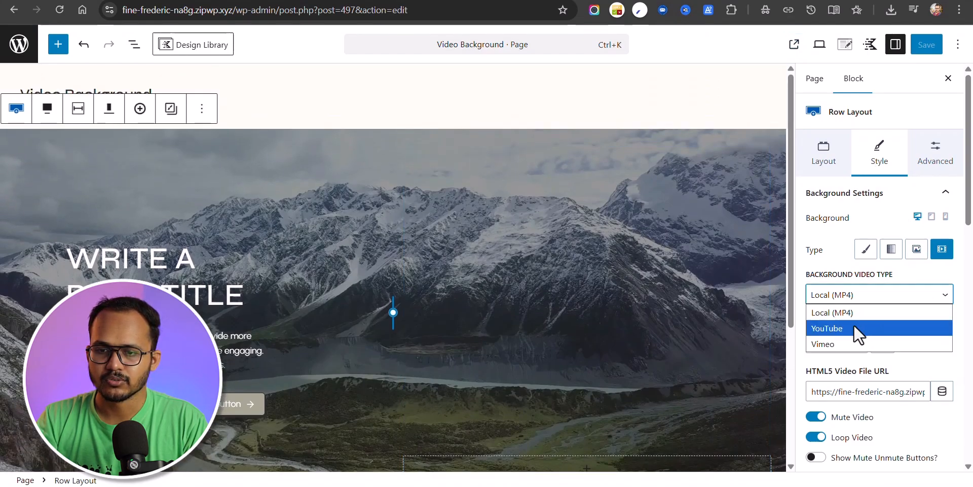
{"action": "left_click", "coordinate": [828, 327]}
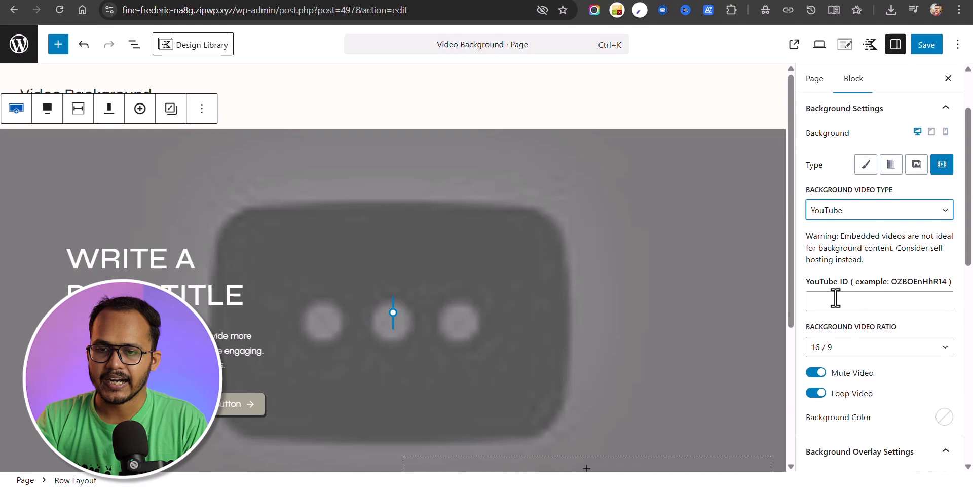
{"action": "left_click", "coordinate": [878, 301]}
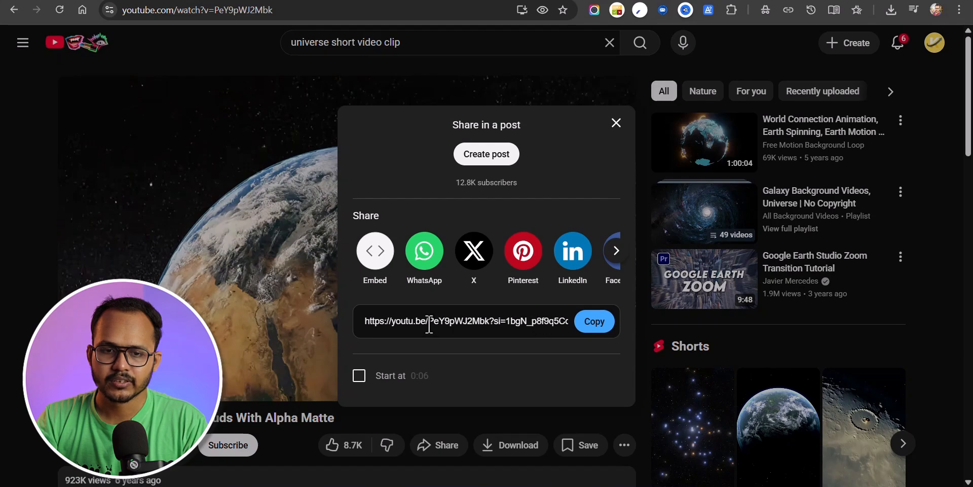
Select the video ID PeY9pWJ2Mbk within the youtu.be share link for copying.
{"action": "double_click", "coordinate": [457, 321]}
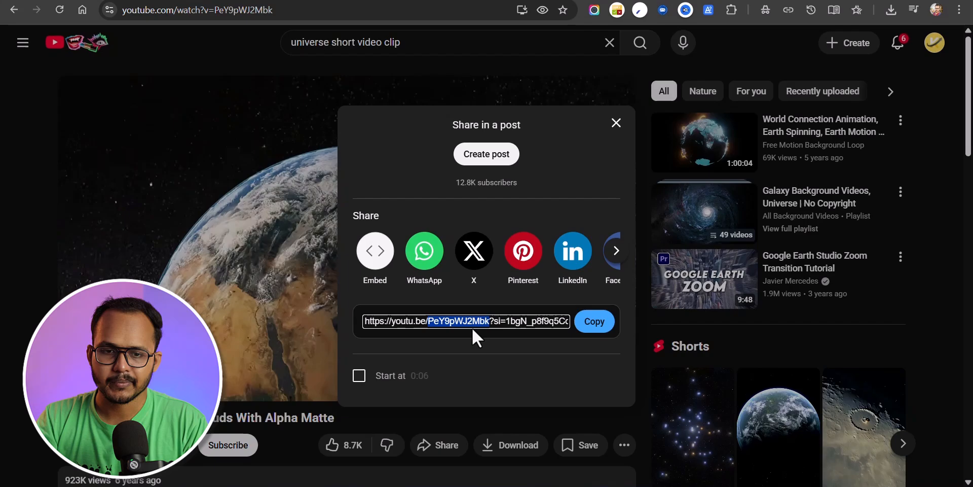
{"action": "mouse_move", "coordinate": [427, 36]}
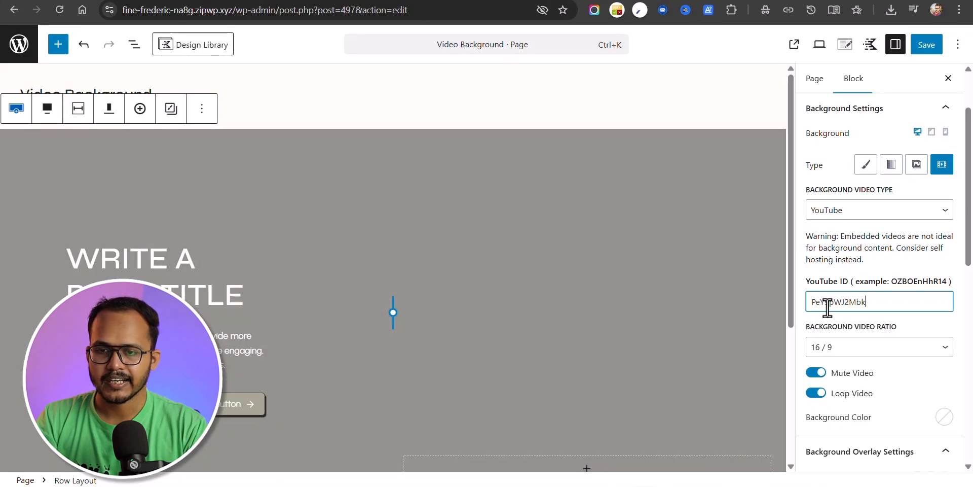
Keep the Background Video Ratio at 16/9 for the Earth YouTube background.
{"action": "left_click", "coordinate": [878, 346]}
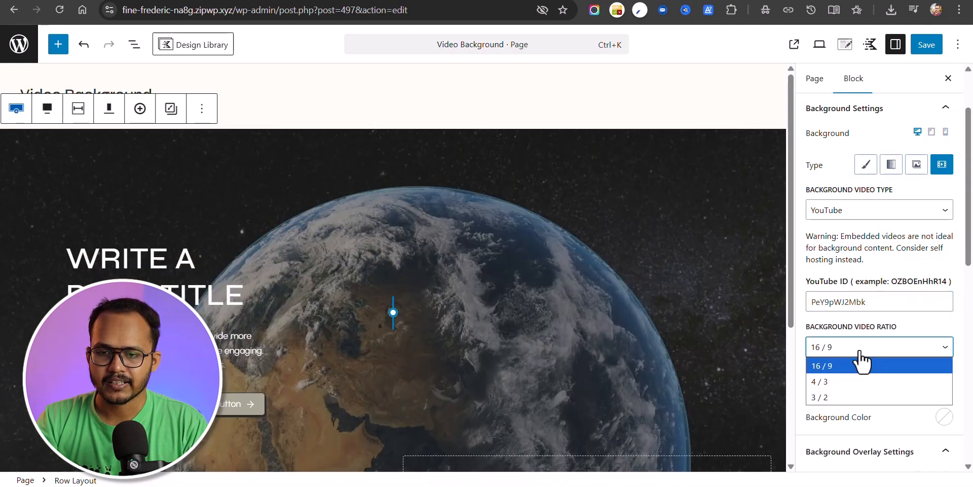
{"action": "left_click", "coordinate": [819, 365]}
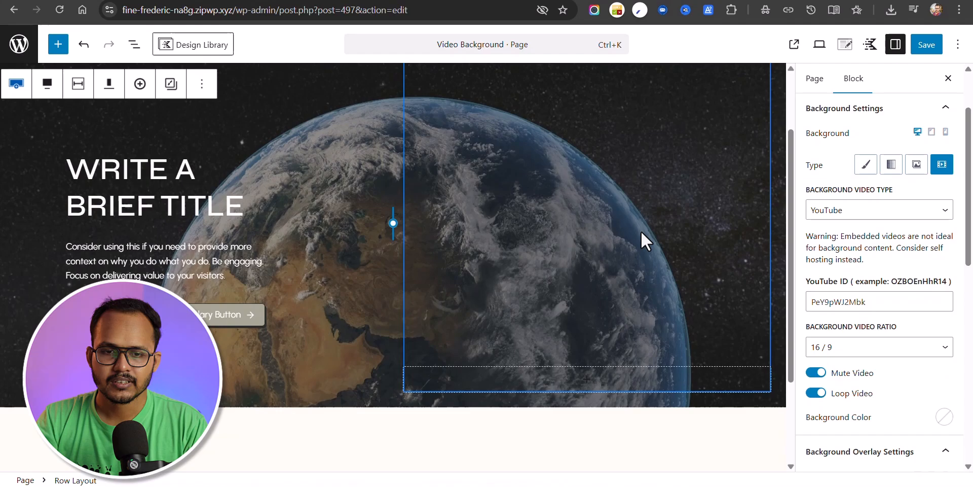